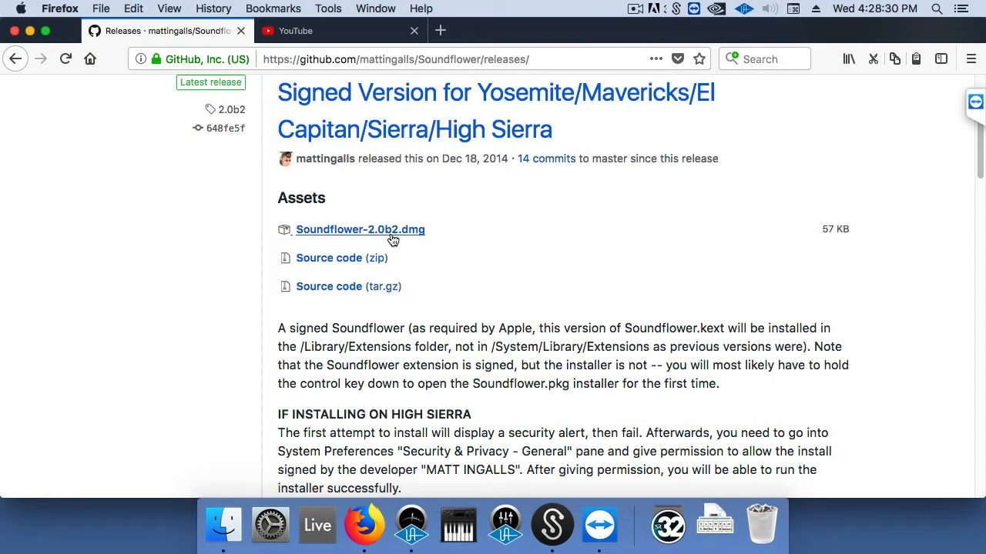
Download Soundflower-2.0b2.dmg from the asset link and save it to the computer
left_click(361, 229)
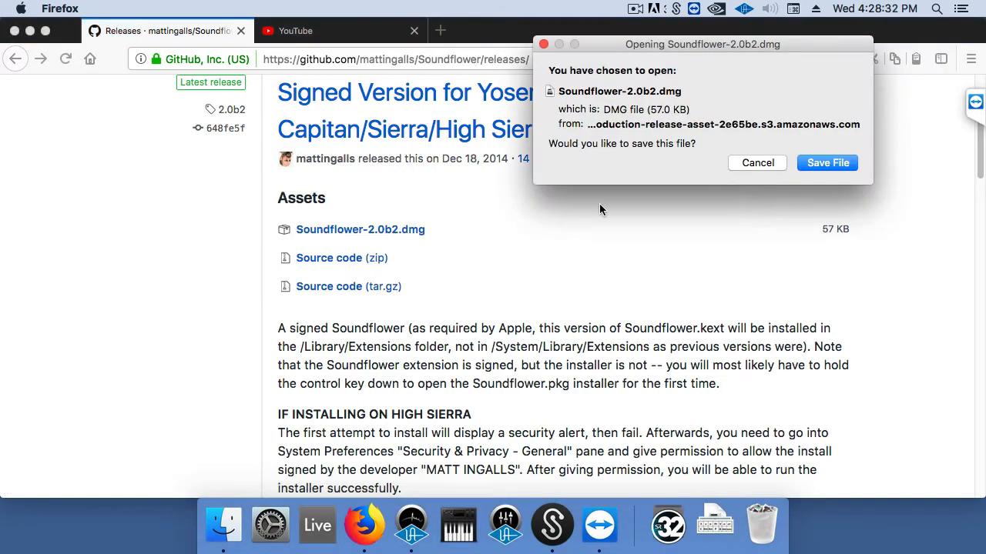
left_click(827, 164)
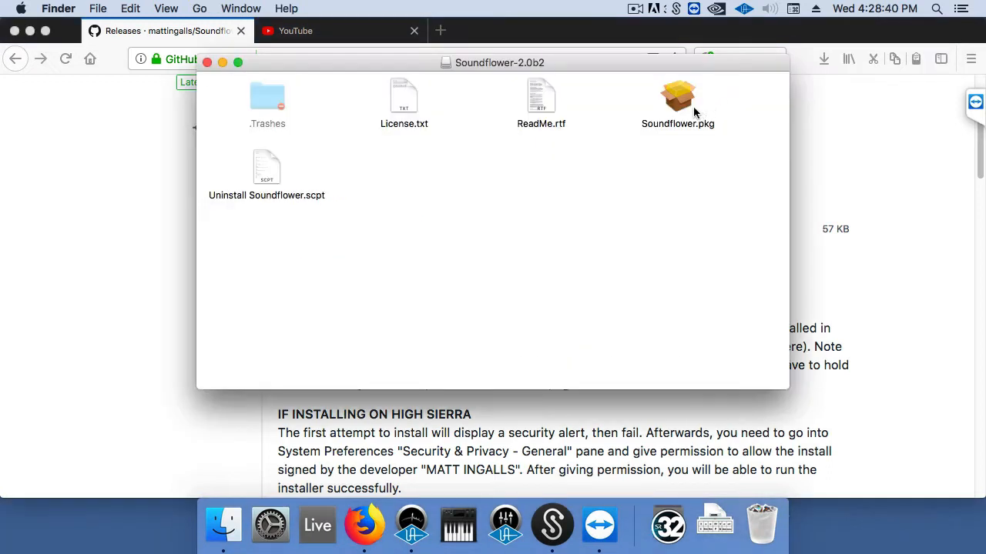
Run Soundflower.pkg through to a successful install, then close the installer and disk image window
double_click(678, 96)
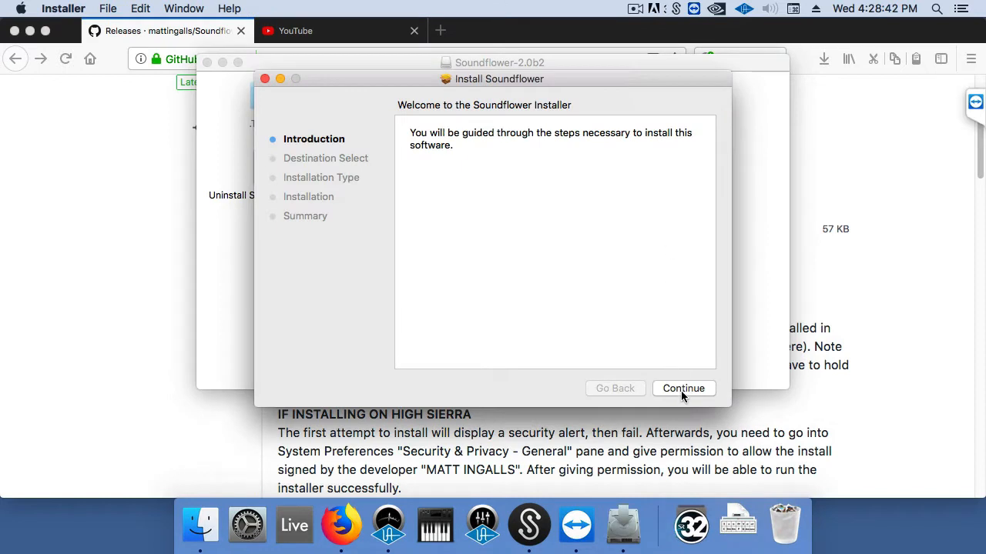
left_click(684, 388)
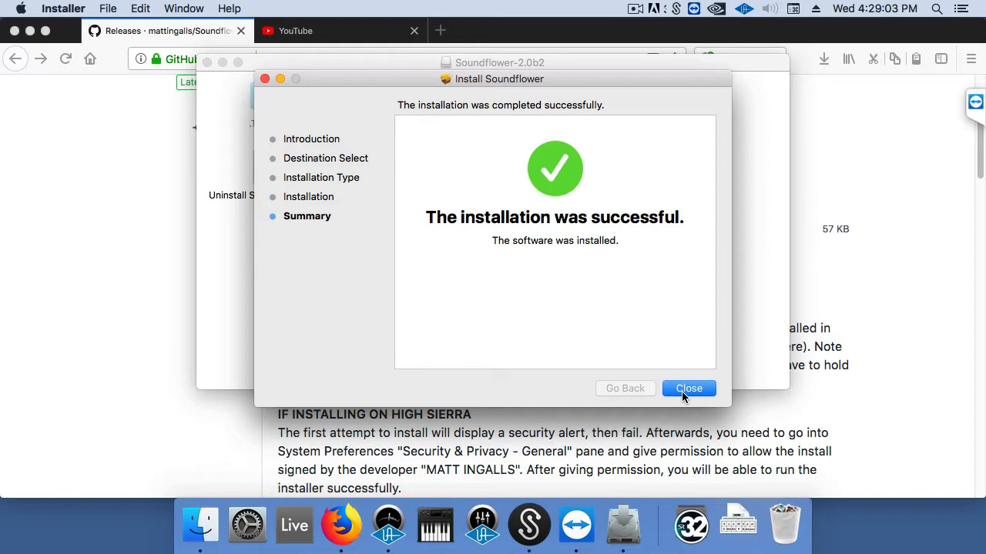
left_click(690, 388)
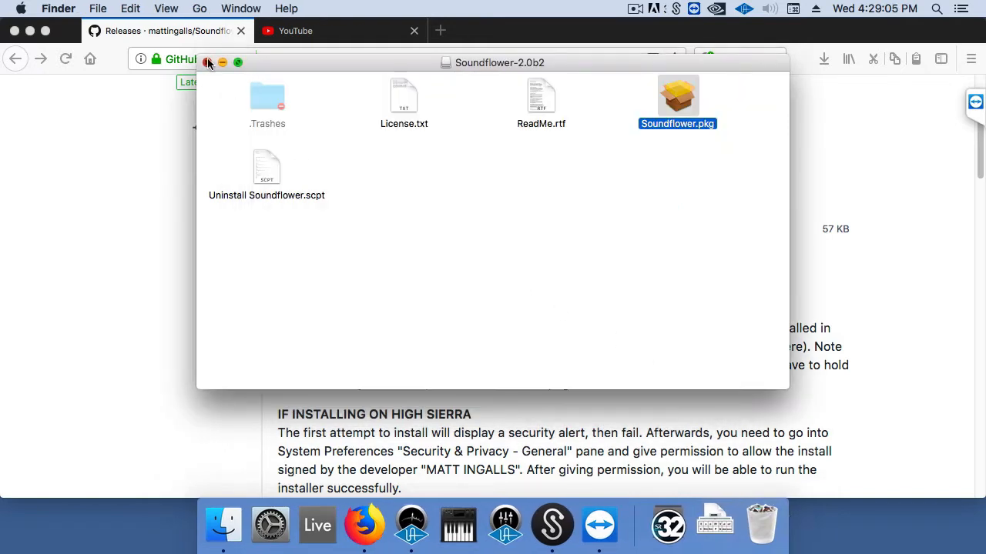
left_click(206, 61)
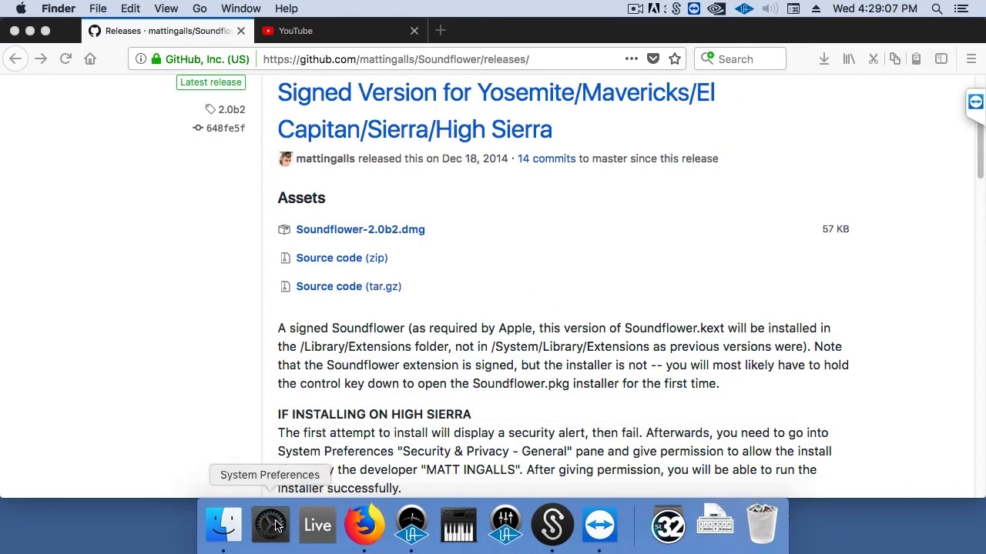
Choose Soundflower (2ch) as the Mac's sound output device in Sound settings
left_click(271, 525)
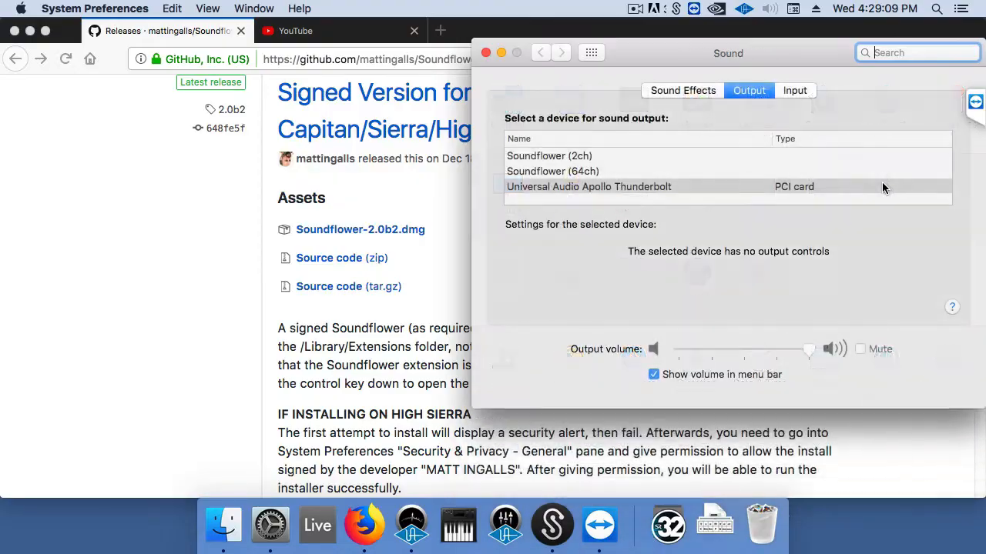
left_click(536, 156)
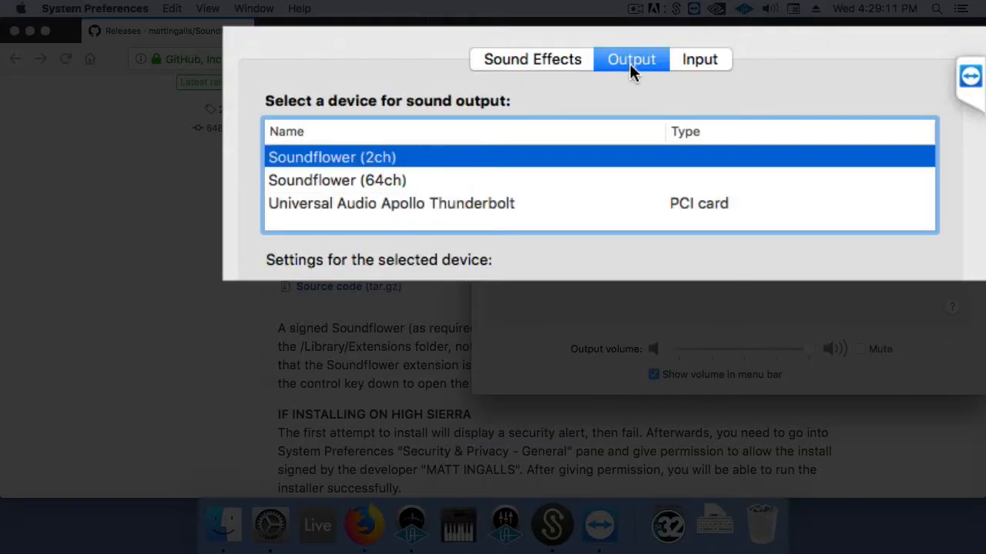
mouse_move(637, 61)
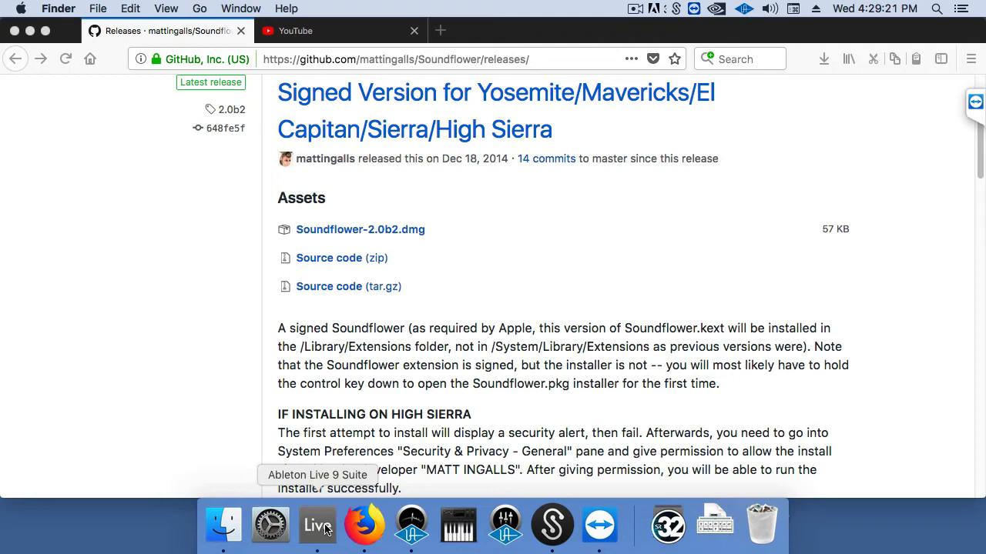
Launch Live and set Soundflower (2ch) as the Audio Input Device in Preferences
left_click(318, 523)
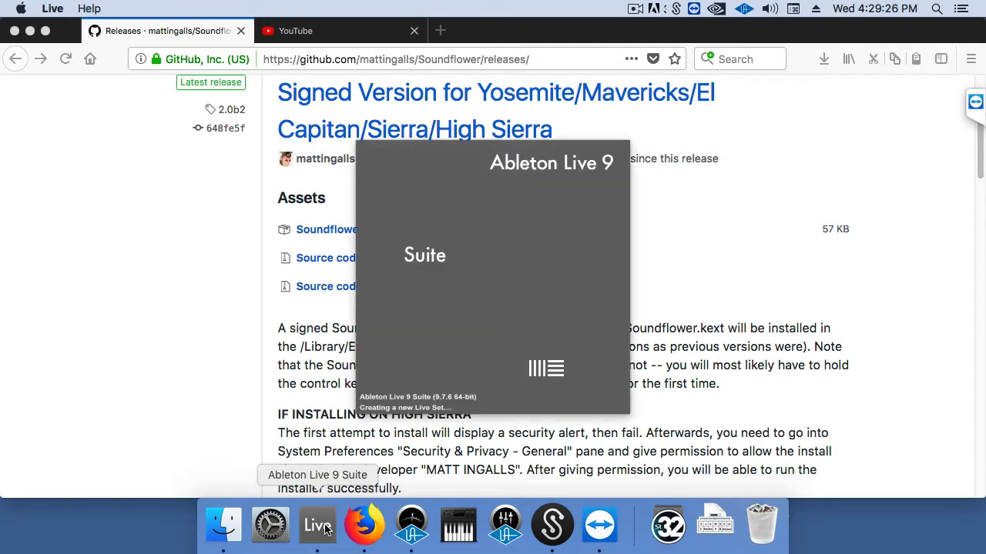
left_click(317, 525)
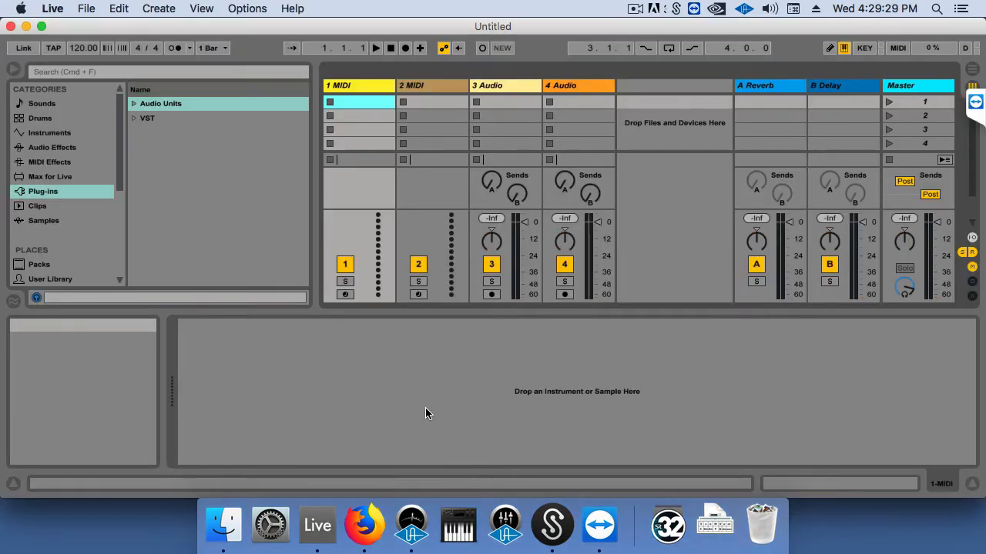
left_click(47, 11)
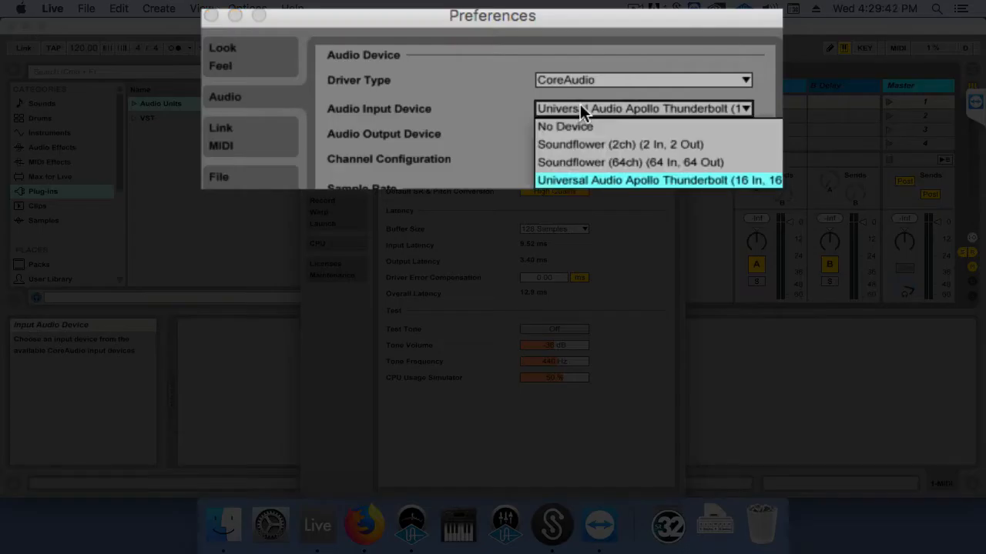
left_click(594, 145)
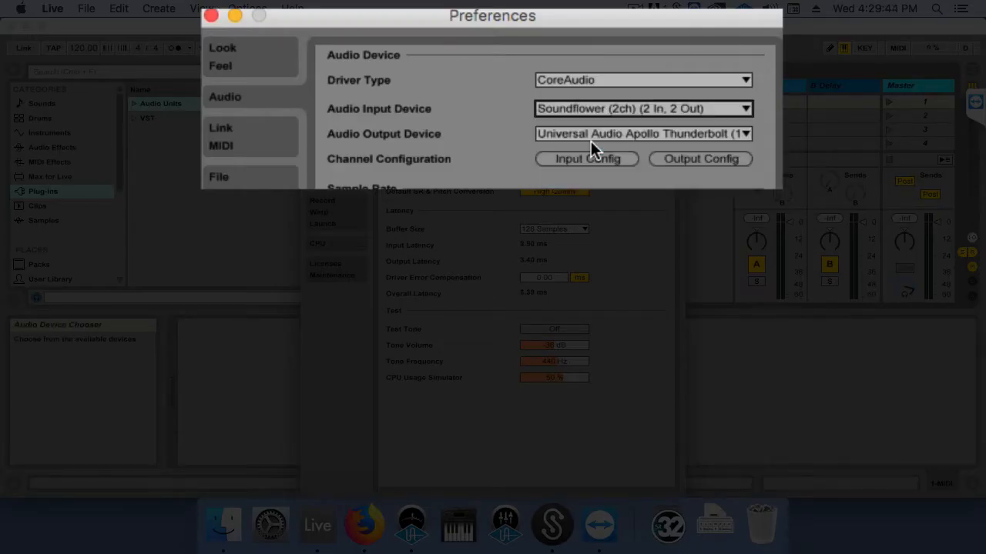
left_click(206, 23)
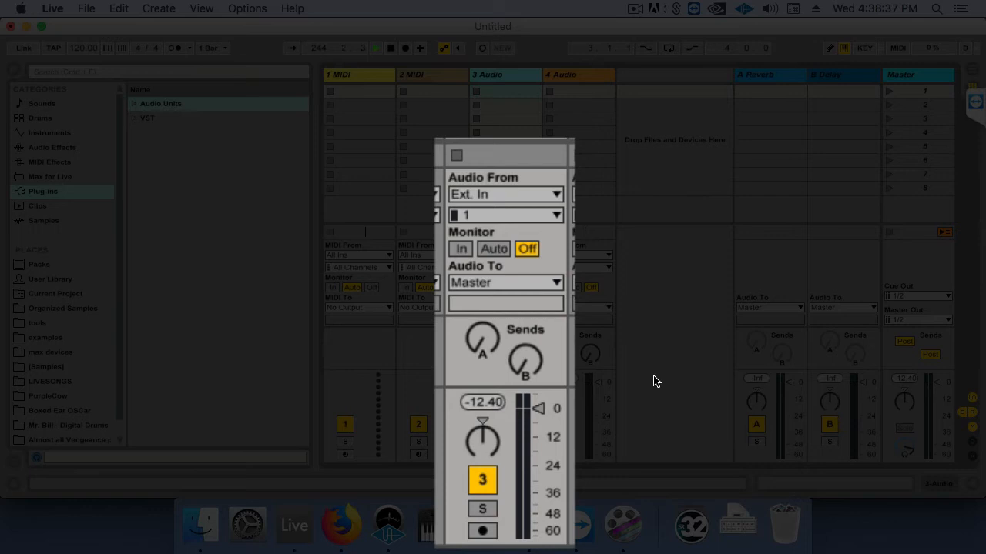
Set audio track 3 to take input from channels 1/2 with Auto monitoring
left_click(505, 216)
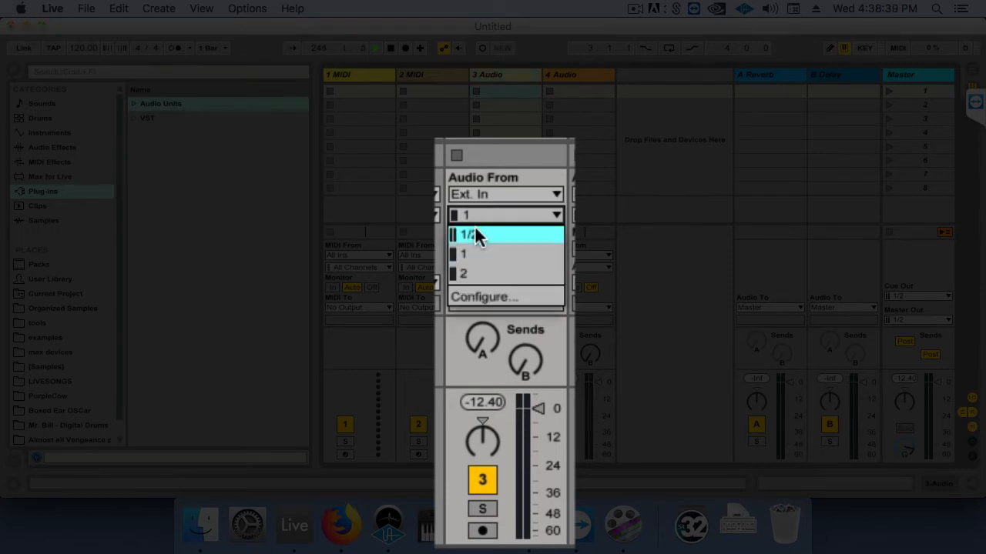
left_click(496, 234)
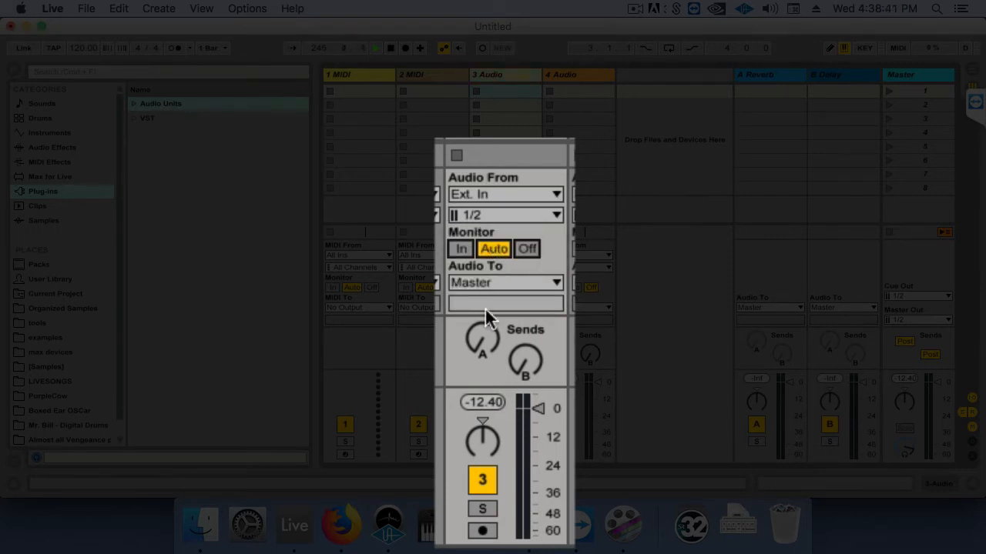
left_click(484, 531)
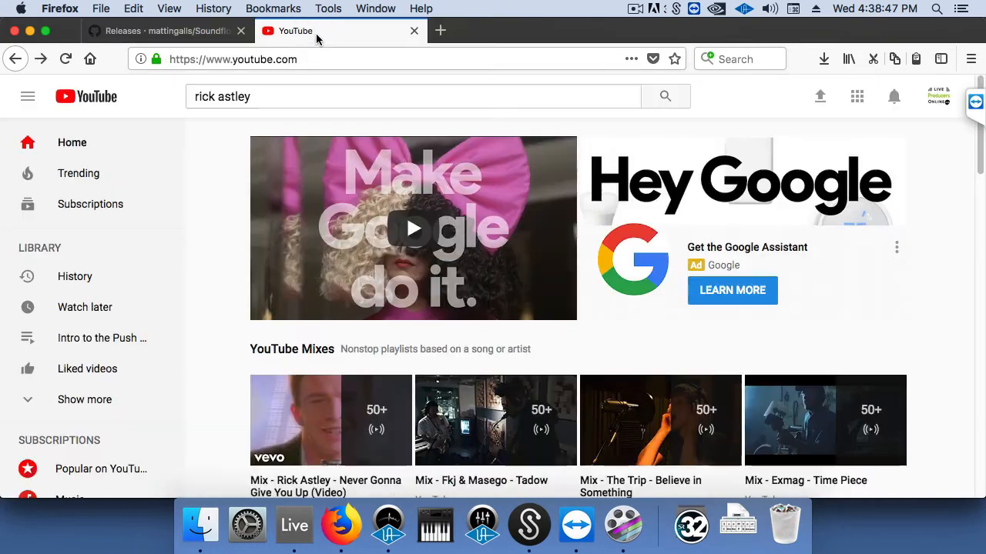
Play Rick Astley's Never Gonna Give You Up on YouTube and record its sound as a clip on track 3
left_click(665, 95)
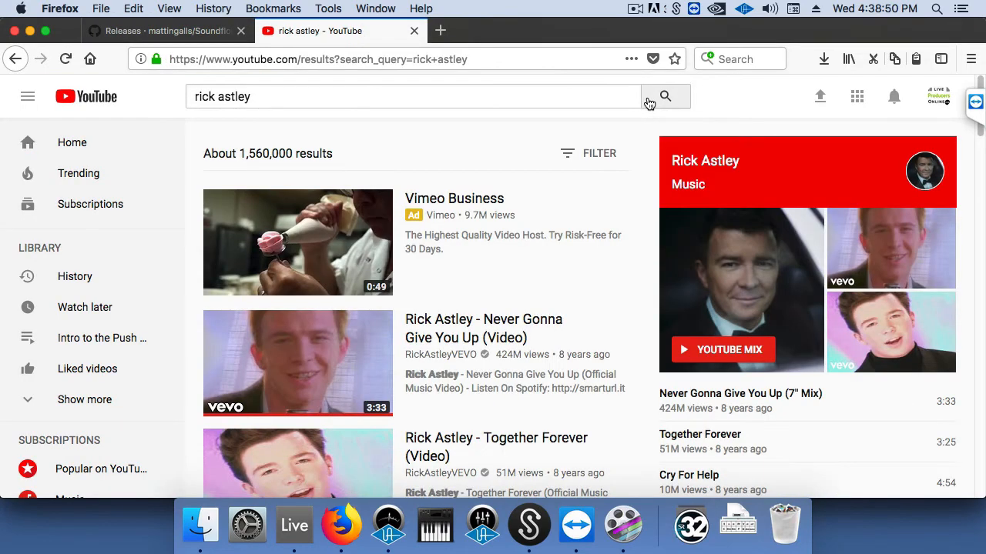
left_click(297, 362)
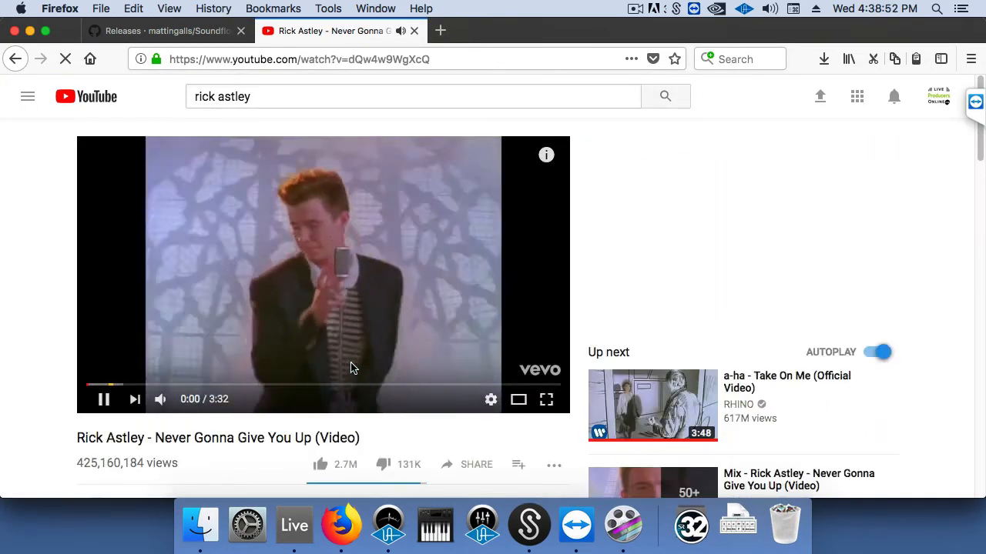
left_click(295, 526)
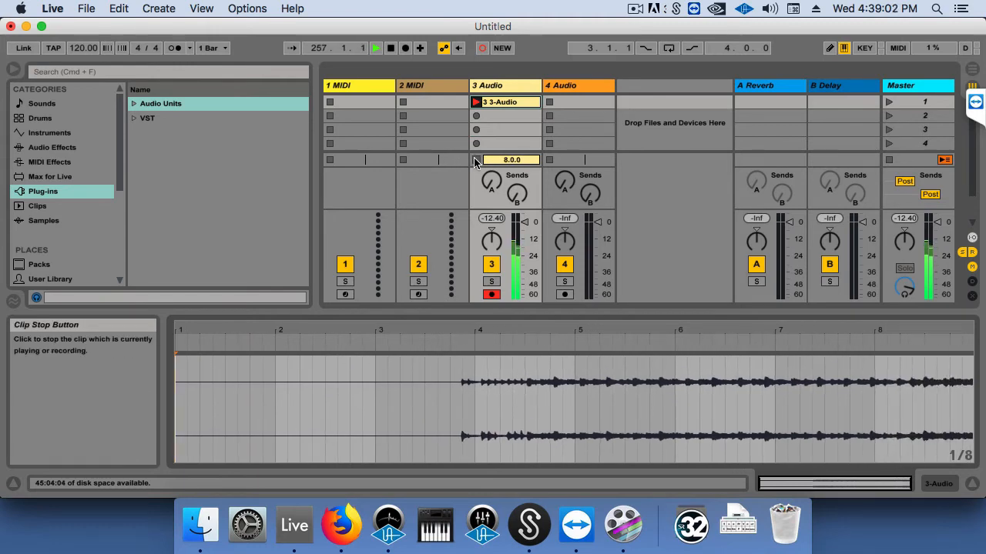
left_click(500, 101)
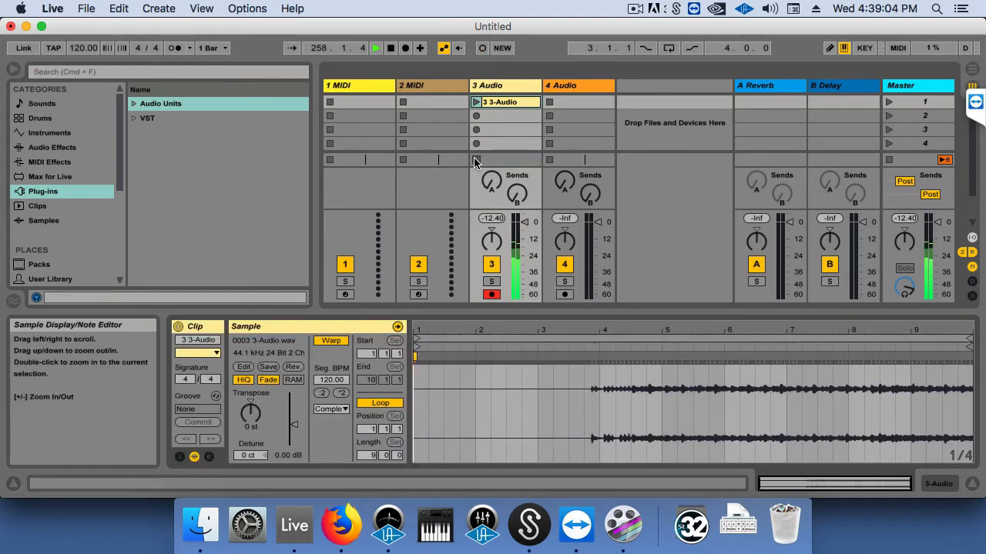
mouse_move(354, 513)
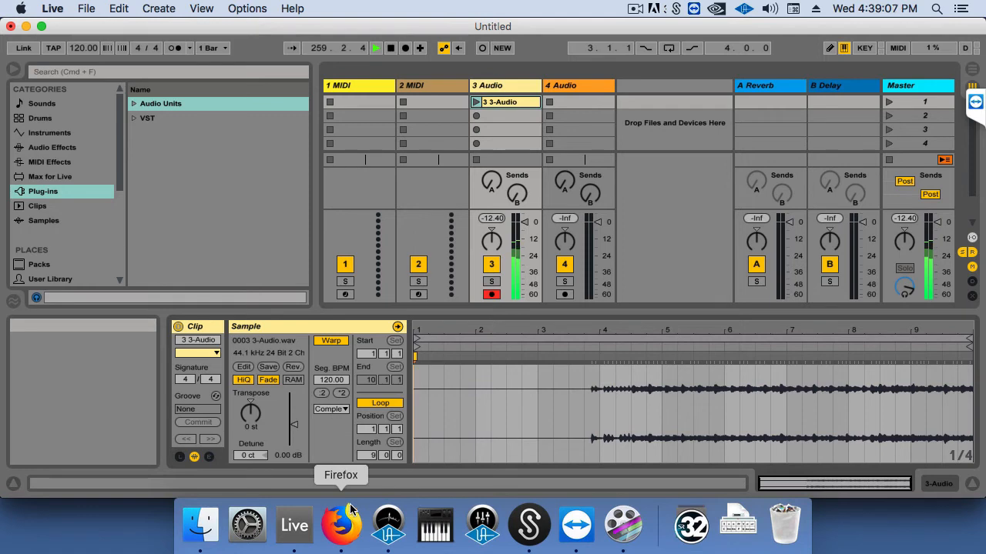
Switch the Mac's sound output back to Universal Audio Apollo Thunderbolt
left_click(247, 526)
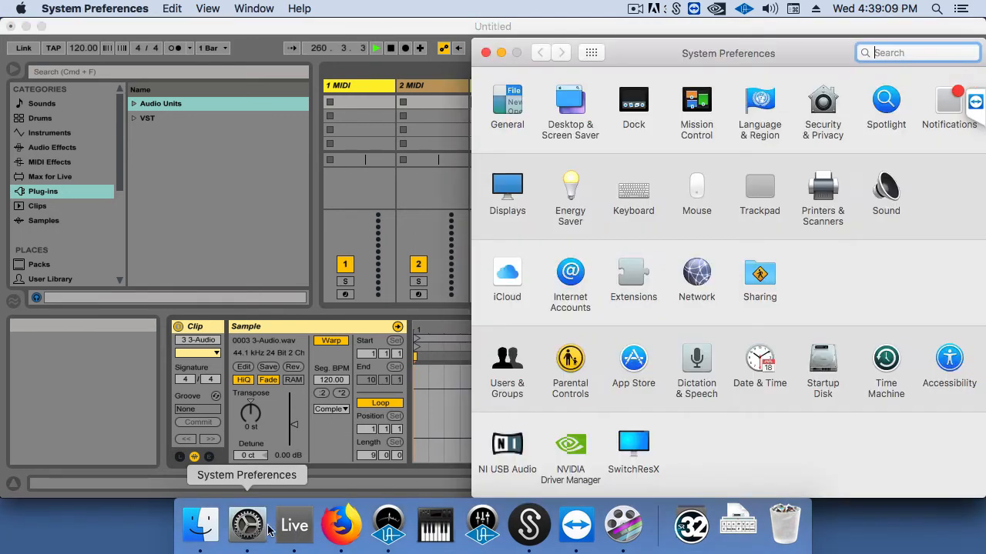
left_click(884, 188)
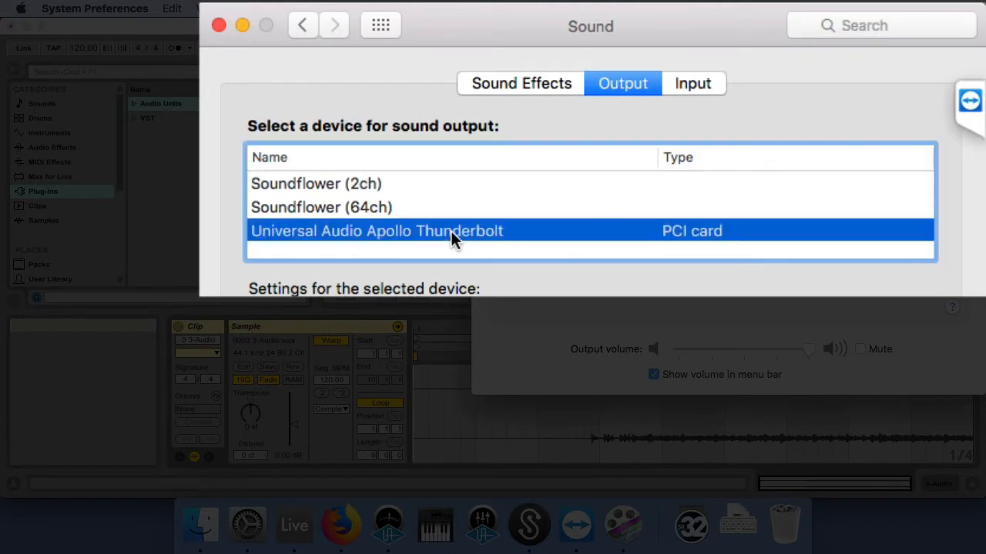
mouse_move(459, 254)
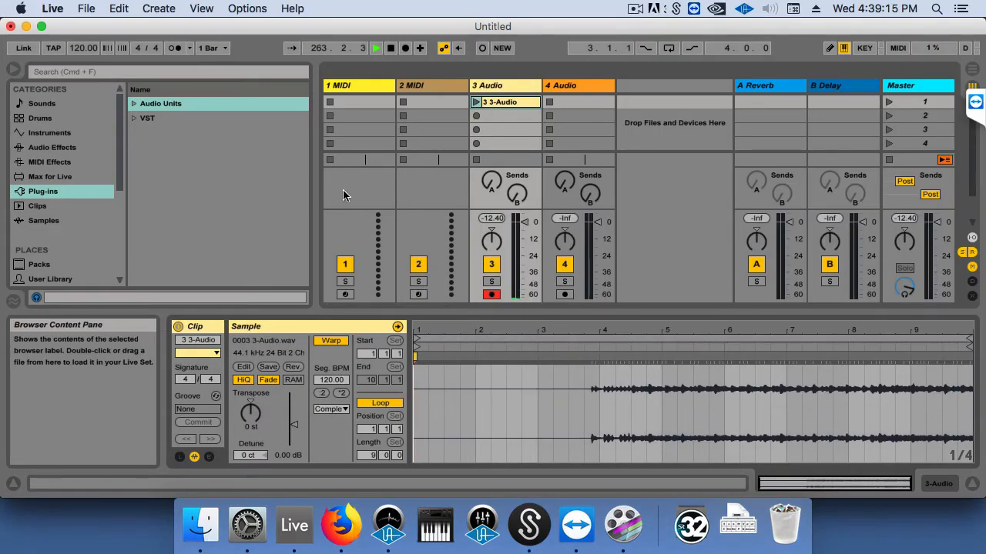
Set Live's Audio Input Device back to Universal Audio Apollo Thunderbolt in Preferences
left_click(49, 9)
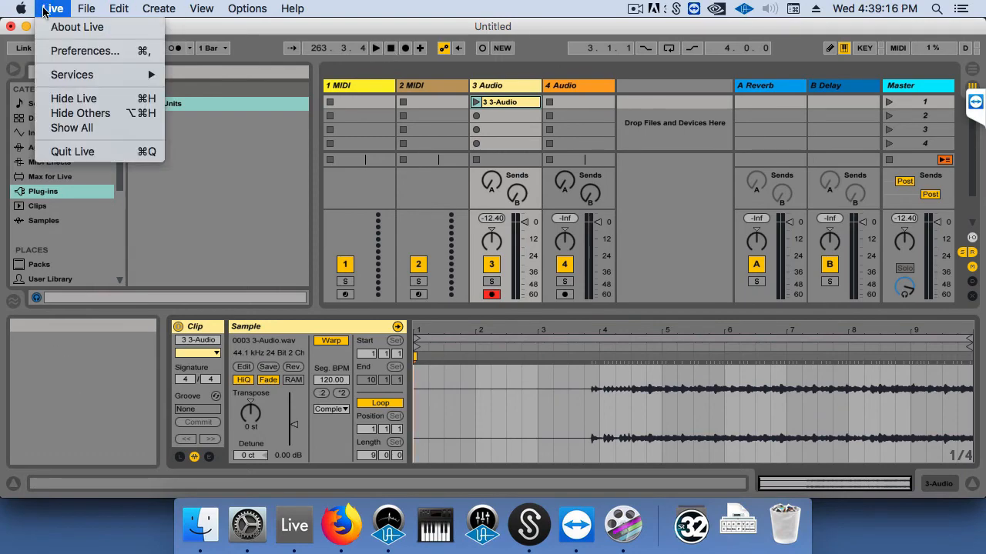
left_click(85, 51)
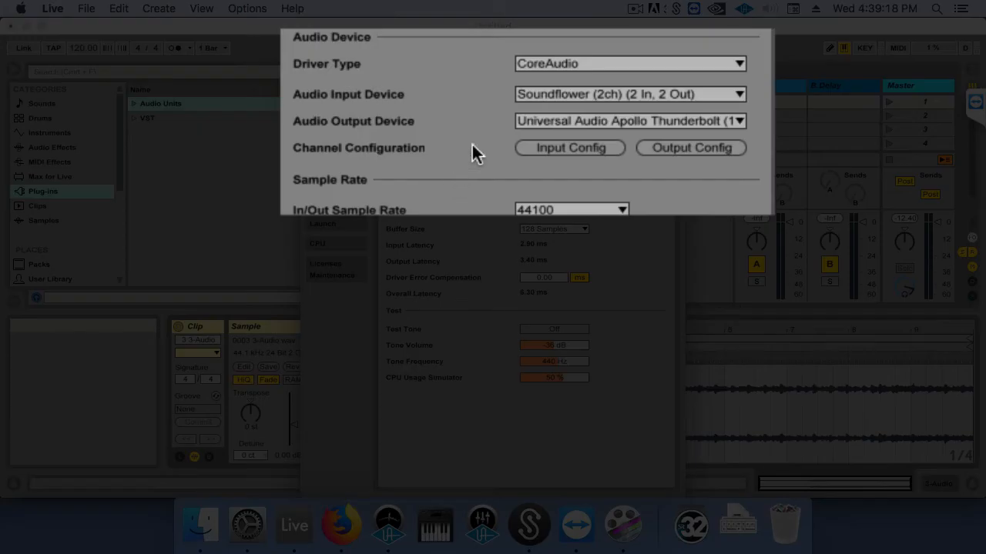
left_click(628, 94)
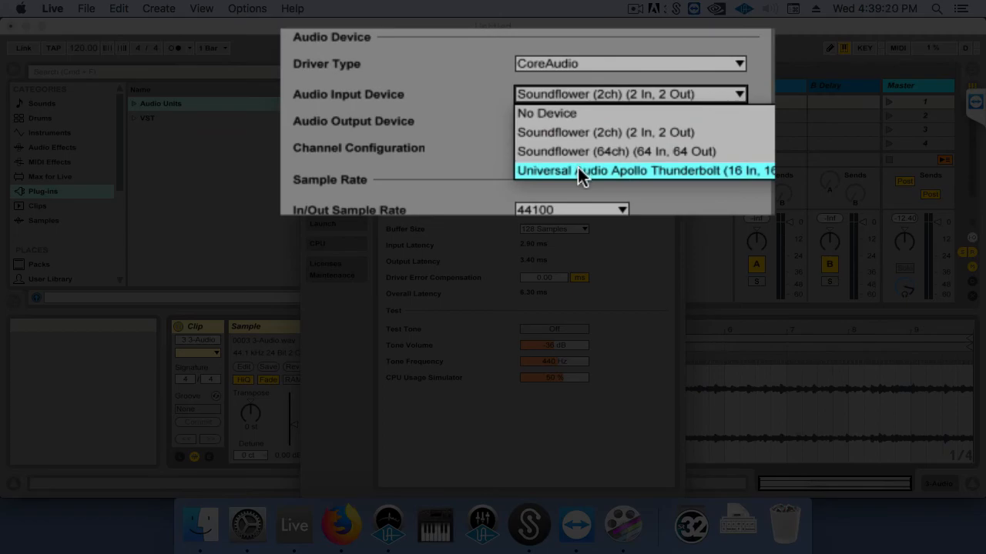
left_click(616, 170)
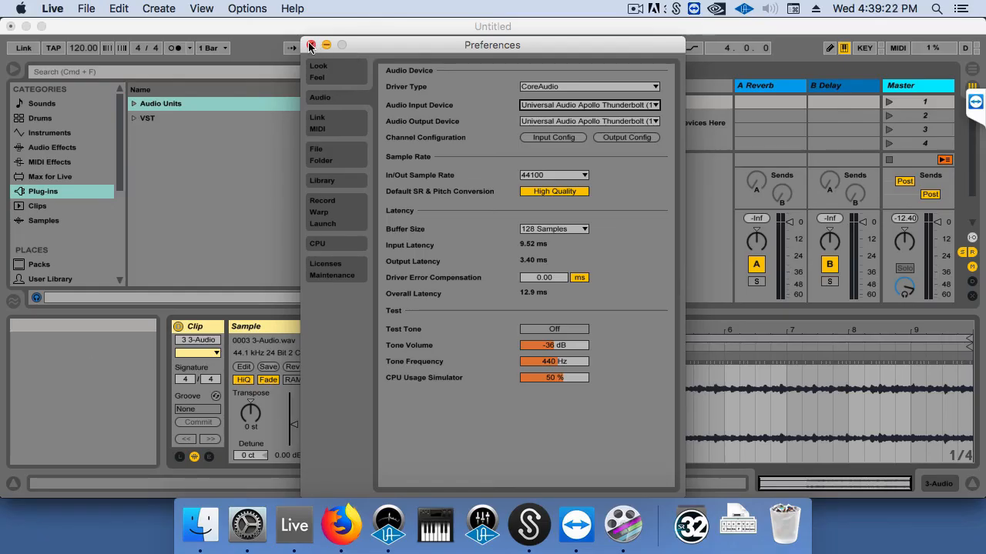